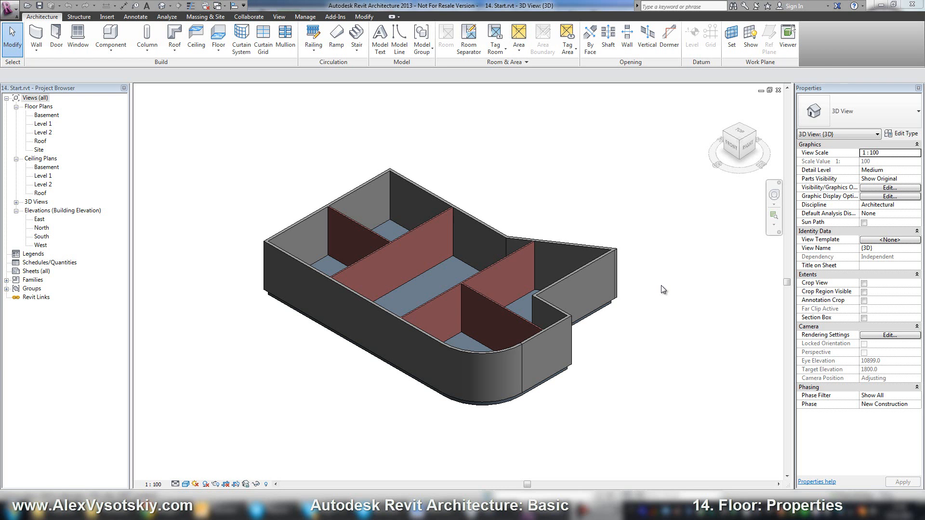
{"action": "mouse_move", "coordinate": [596, 318]}
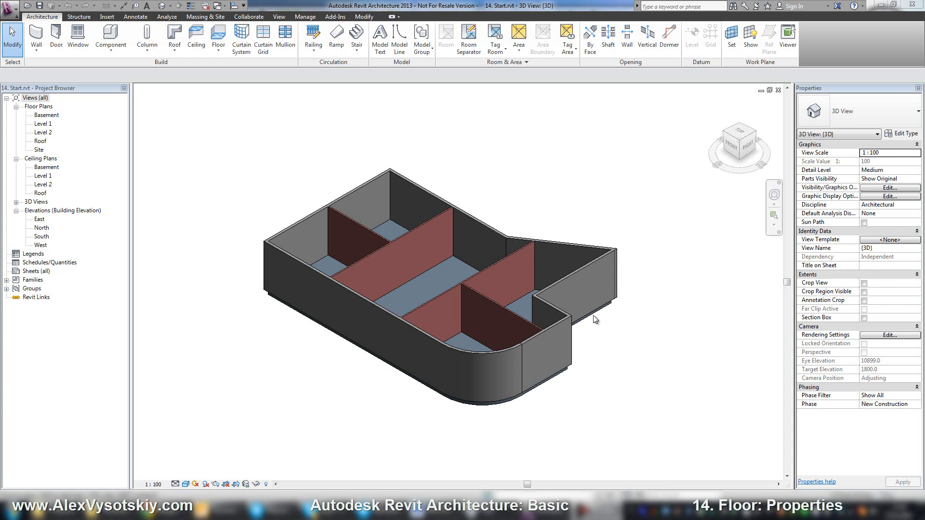
{"action": "mouse_move", "coordinate": [566, 175]}
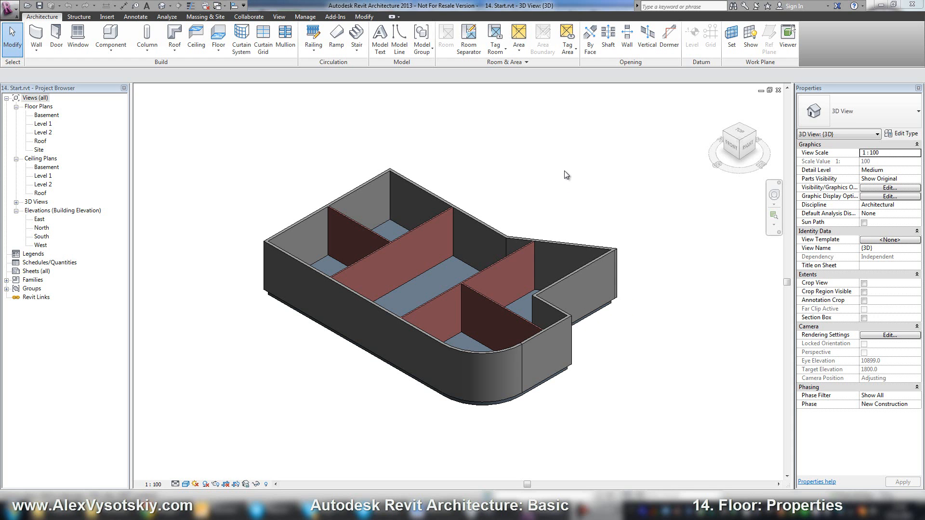
{"action": "mouse_move", "coordinate": [530, 171]}
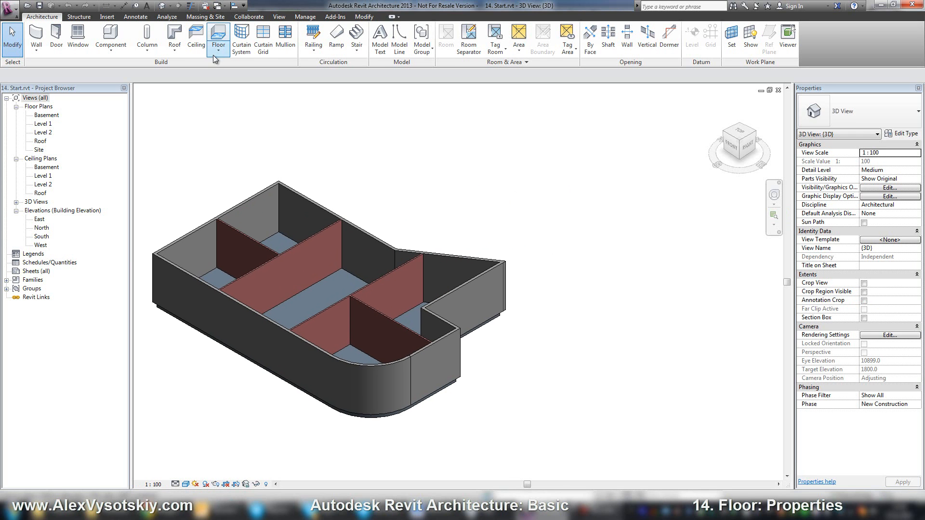
Sketch a rectangular Generic Floor - 400mm slab on the Basement level beside the building.
{"action": "left_click", "coordinate": [218, 39]}
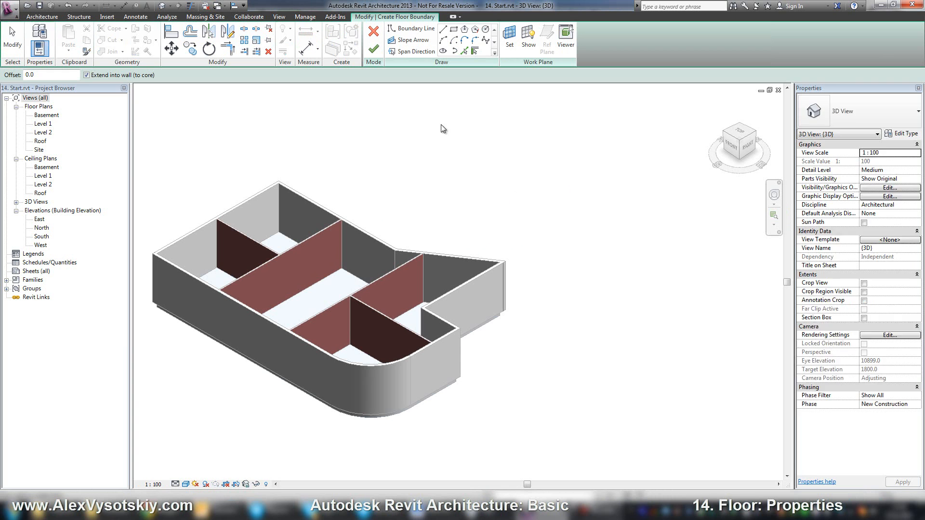
{"action": "left_click", "coordinate": [440, 29]}
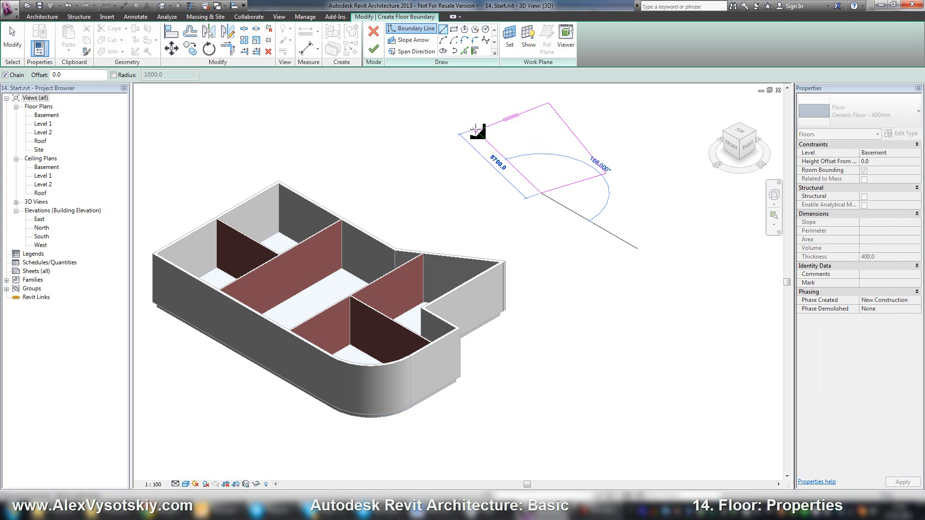
{"action": "left_click", "coordinate": [412, 52]}
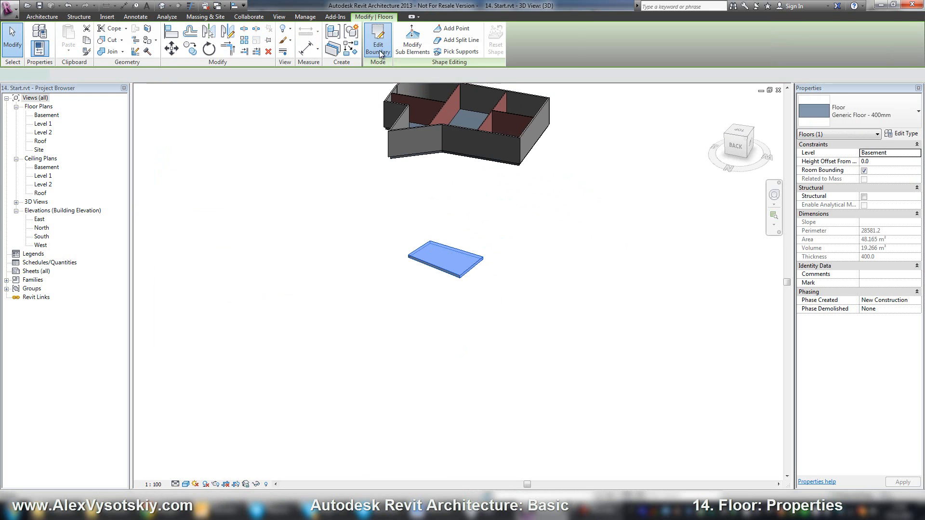
Reopen the slab's boundary sketch and show its Generic Floor - 400mm type properties.
{"action": "left_click", "coordinate": [377, 40]}
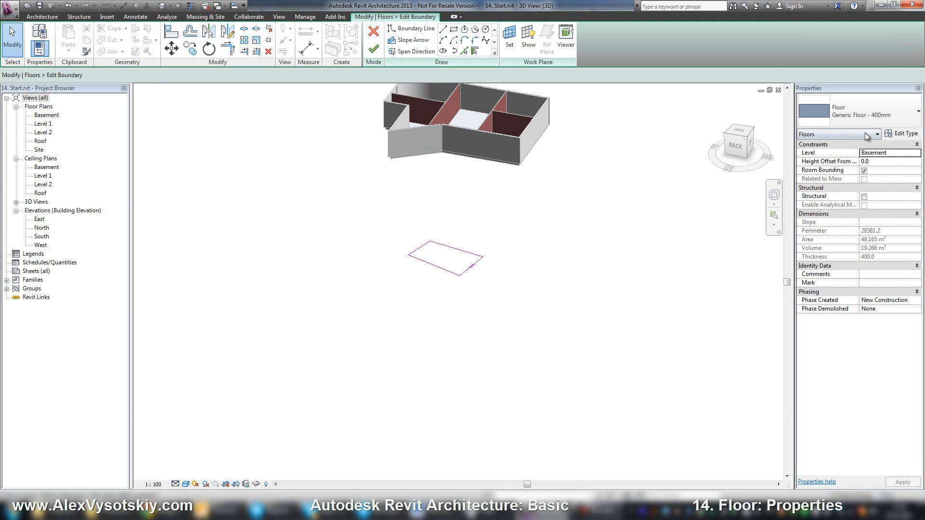
{"action": "mouse_move", "coordinate": [904, 134]}
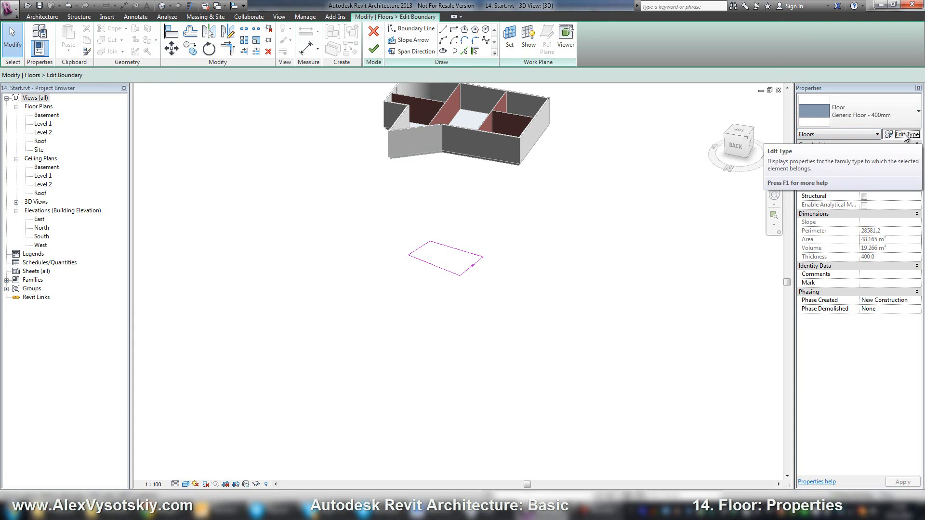
{"action": "left_click", "coordinate": [903, 134]}
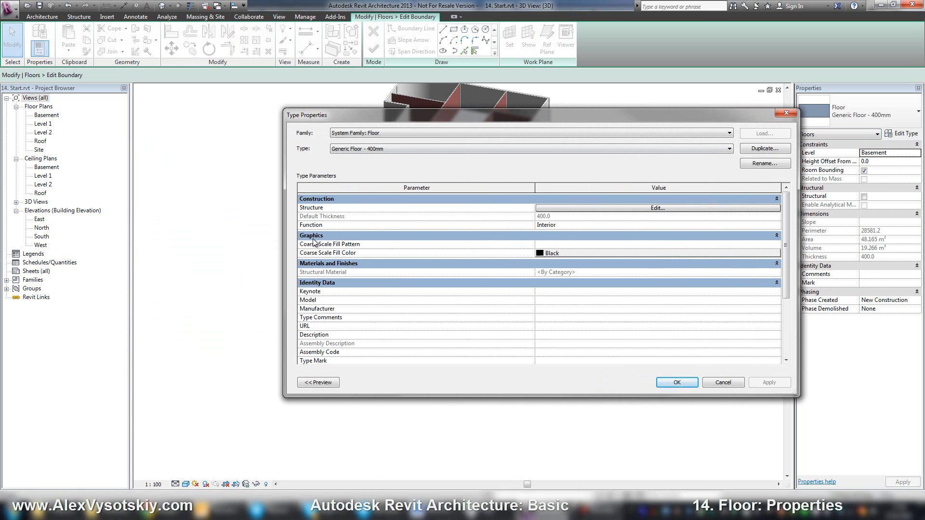
Duplicate Generic Floor - 400mm as 'Generic Floor - 300mm TEST' and show its section preview.
{"action": "left_click_drag", "start_coordinate": [307, 115], "coordinate": [422, 116]}
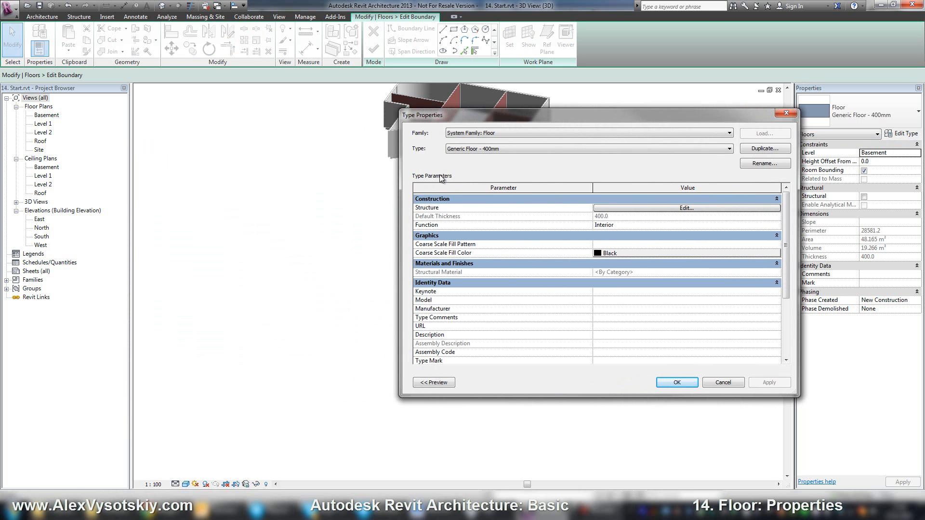
{"action": "left_click", "coordinate": [728, 148]}
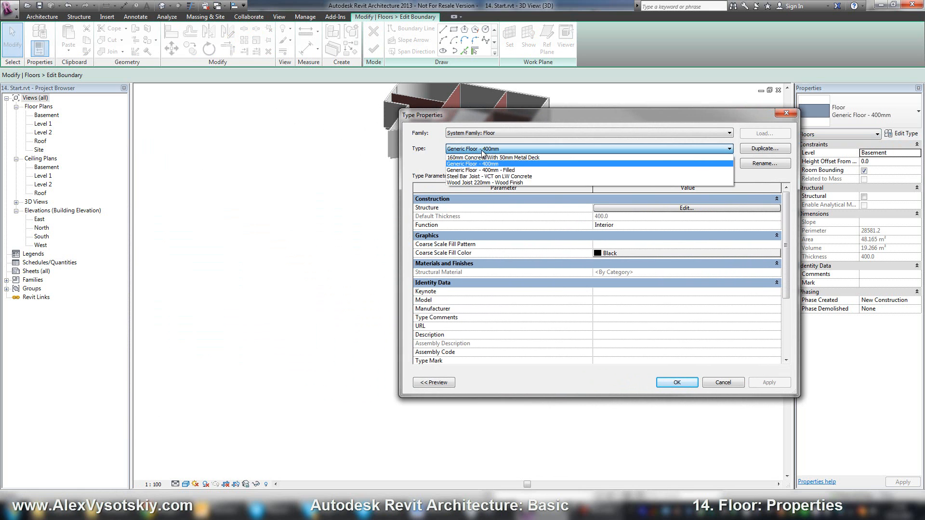
{"action": "left_click", "coordinate": [484, 149]}
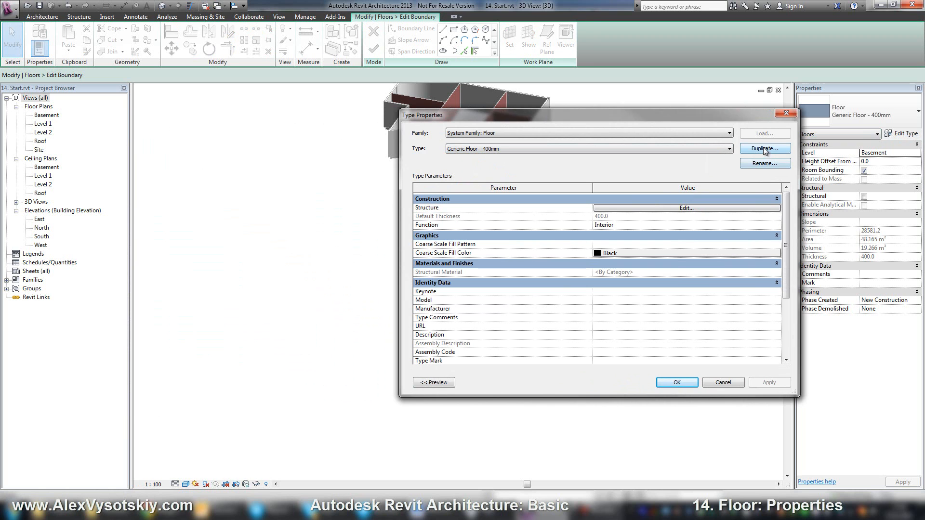
{"action": "left_click", "coordinate": [764, 149]}
{"action": "type", "text": "Generic Floor - 300mm"}
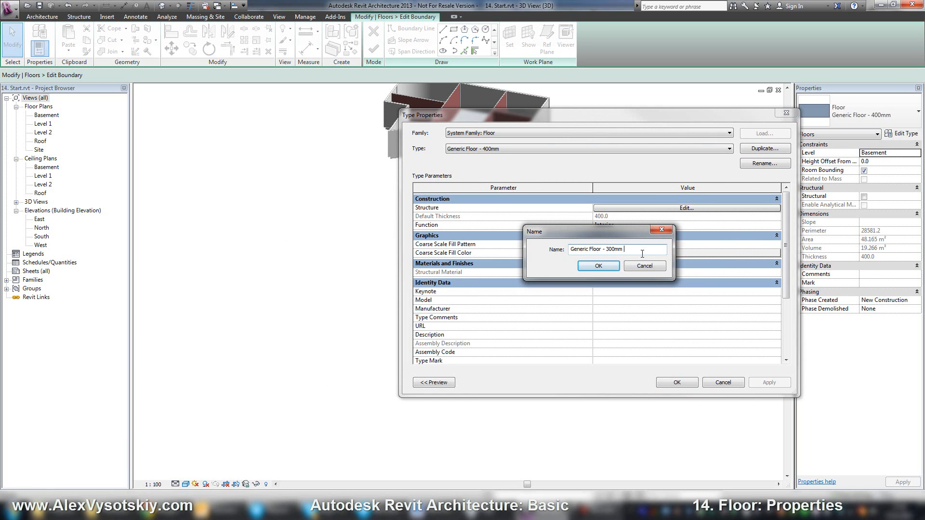
{"action": "type", "text": "TEST"}
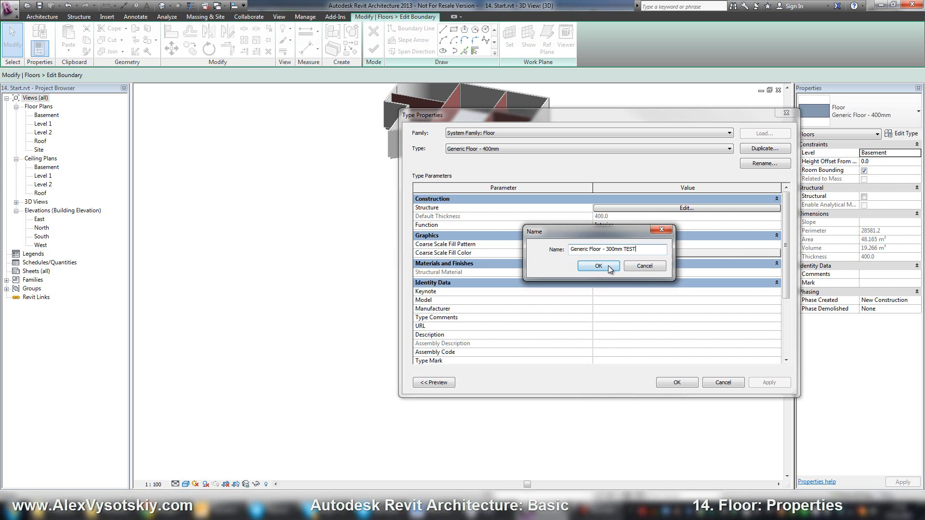
{"action": "left_click", "coordinate": [598, 265]}
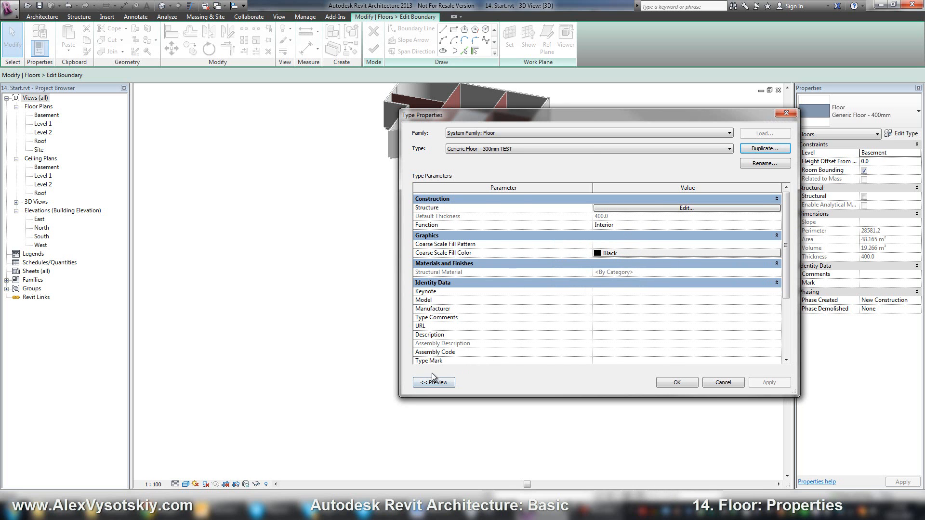
{"action": "left_click", "coordinate": [434, 382]}
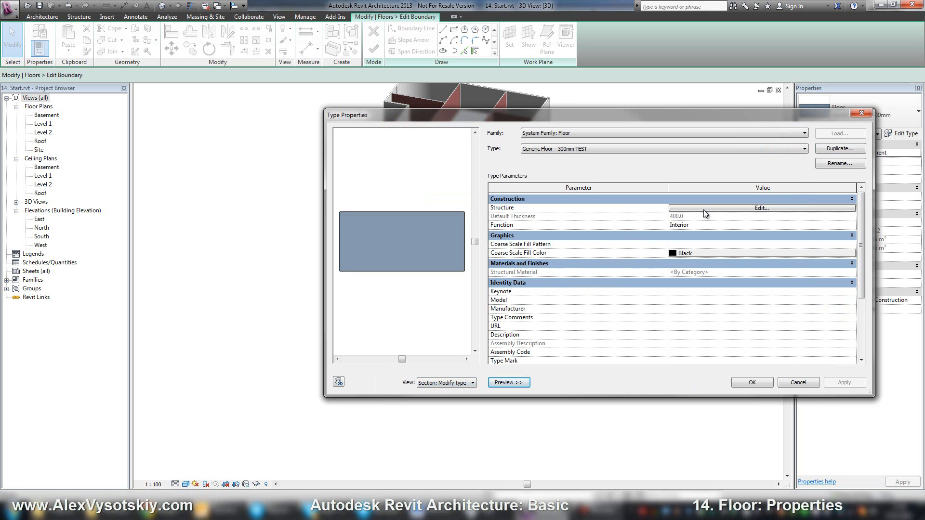
Insert a new layer above the TEST floor's core and bring up its material choices.
{"action": "left_click", "coordinate": [761, 207]}
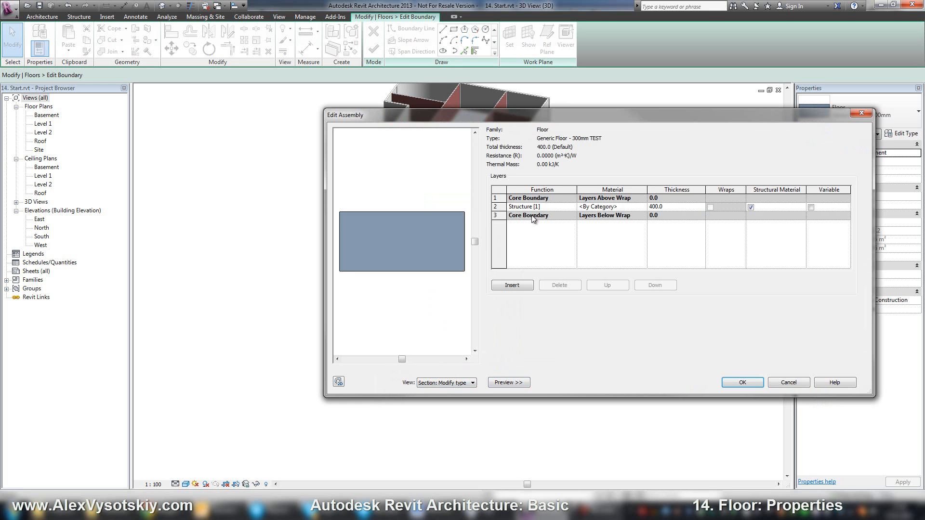
{"action": "mouse_move", "coordinate": [583, 239]}
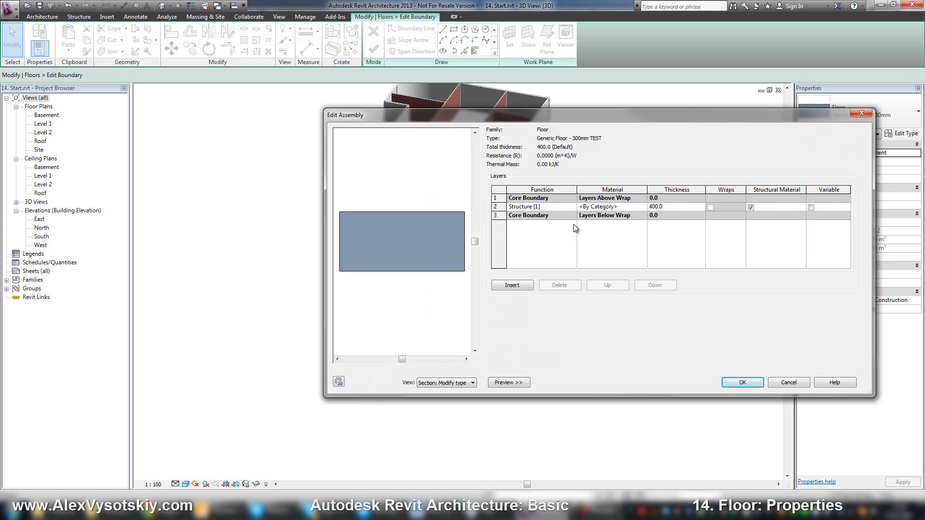
{"action": "mouse_move", "coordinate": [530, 274]}
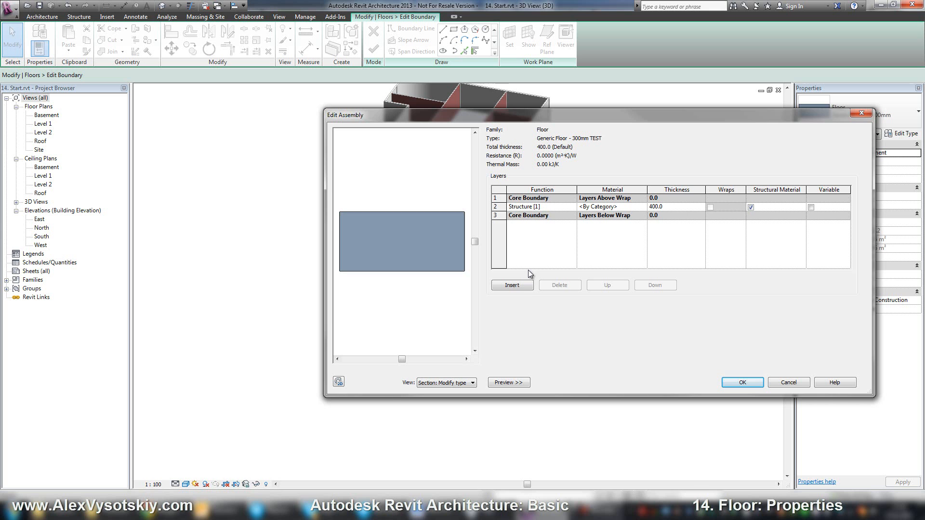
{"action": "left_click", "coordinate": [511, 285]}
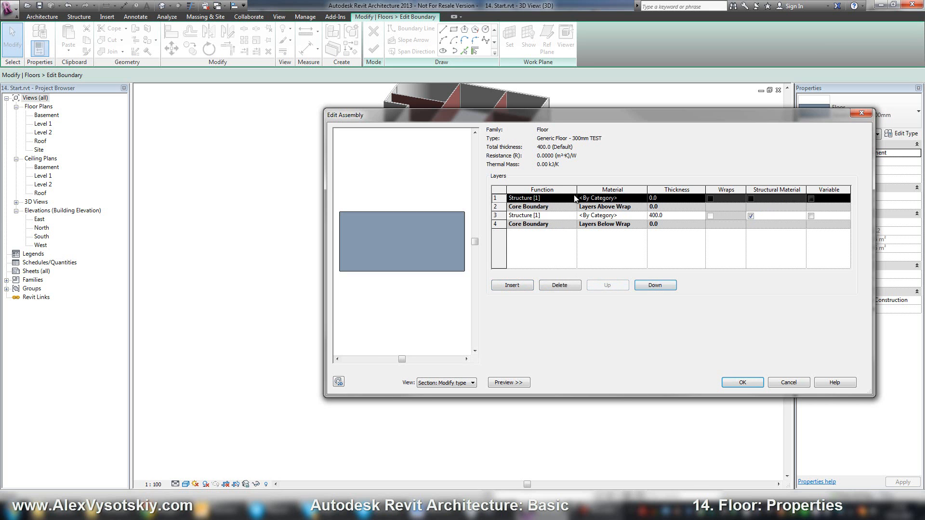
{"action": "left_click", "coordinate": [540, 198]}
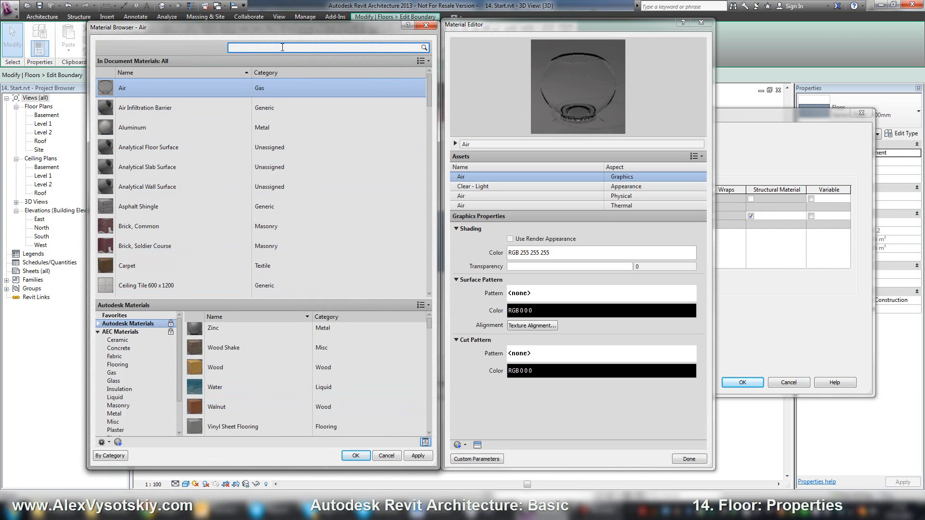
Search materials for 'Wood' and assign Cherry to the new Finish 1 layer.
{"action": "type", "text": "Wood"}
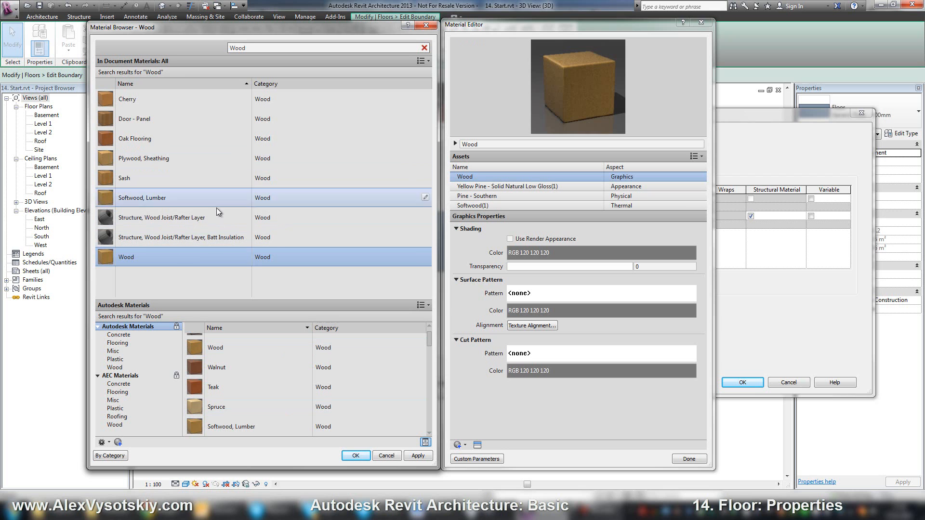
{"action": "left_click", "coordinate": [127, 99]}
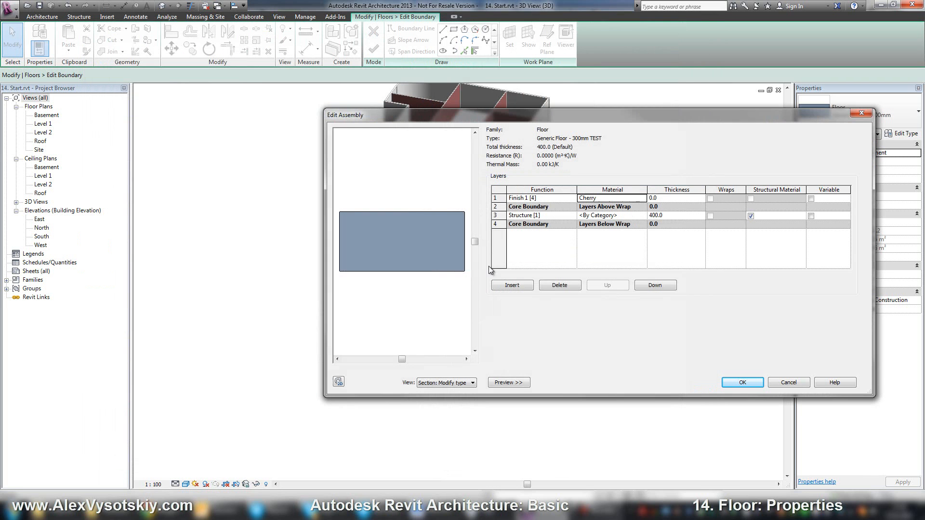
Set a 20 mm Cherry finish over a 300 mm Concrete, Lightweight structure (320 total).
{"action": "type", "text": "20"}
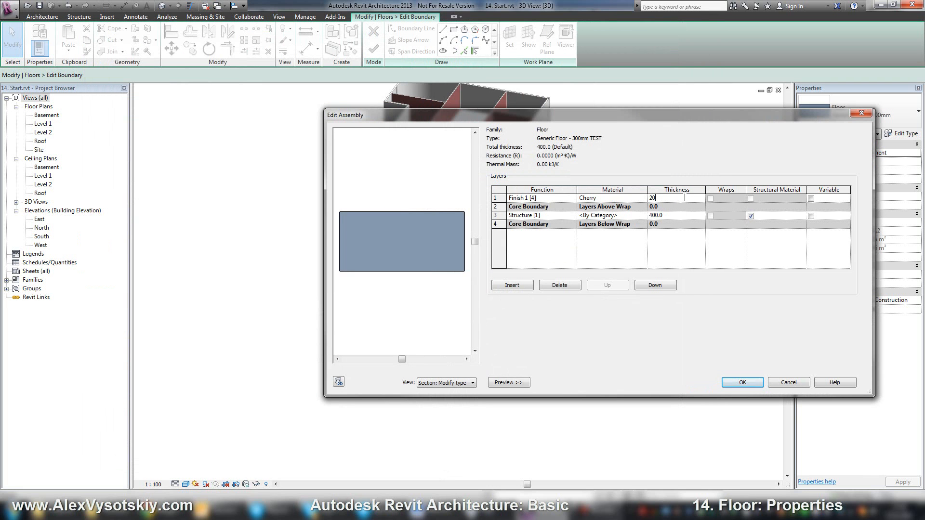
{"action": "left_click", "coordinate": [597, 215]}
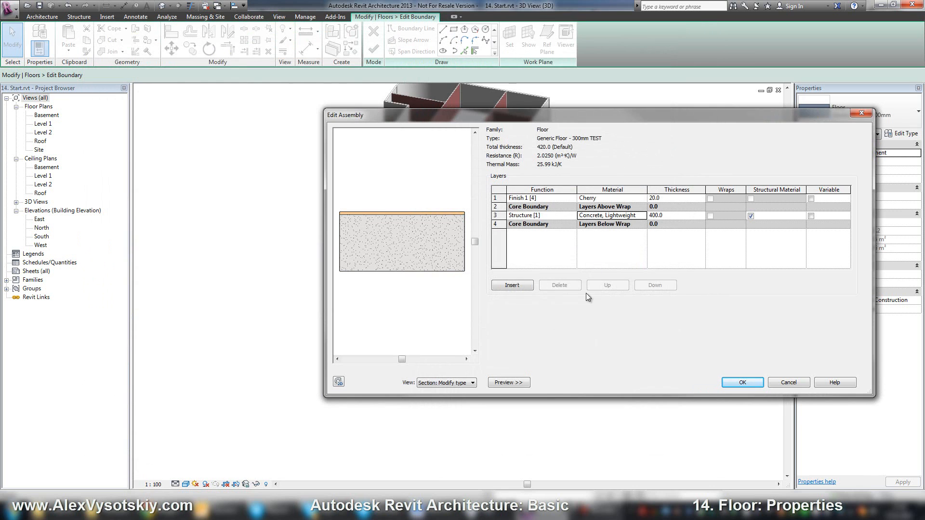
{"action": "type", "text": "300"}
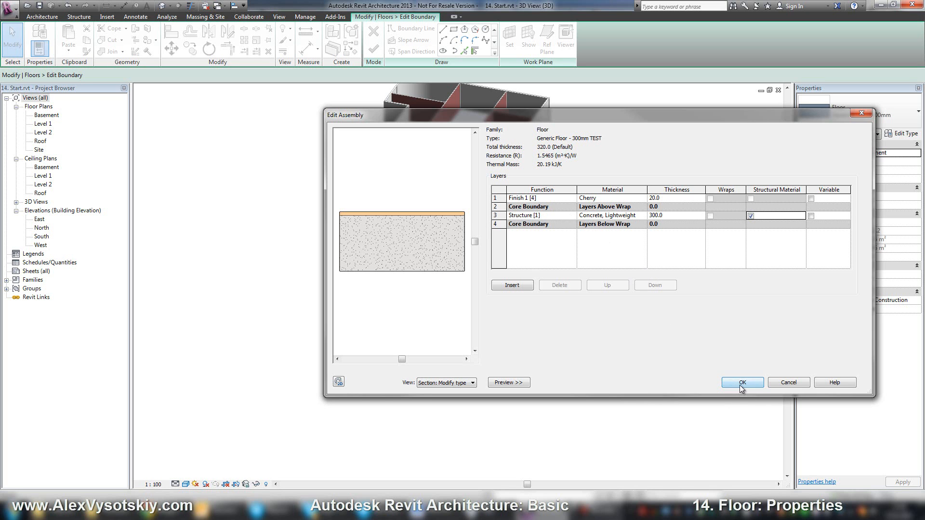
{"action": "left_click", "coordinate": [741, 382]}
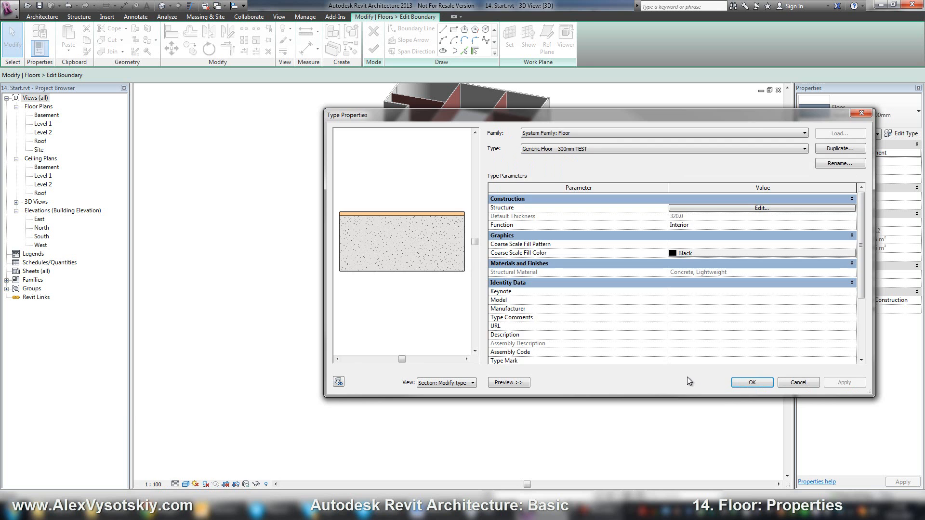
Accept the TEST type settings, then select the slab to verify its 320 mm type.
{"action": "left_click", "coordinate": [751, 382]}
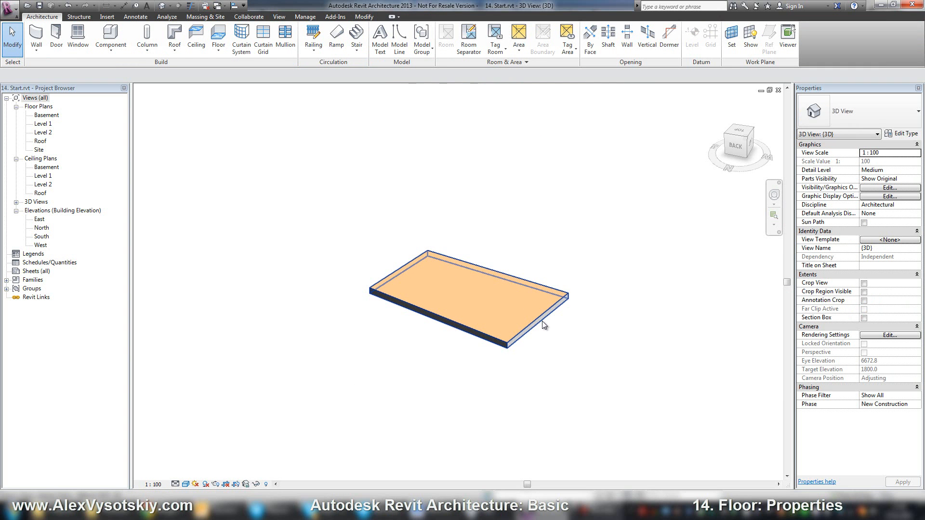
{"action": "left_click", "coordinate": [466, 290]}
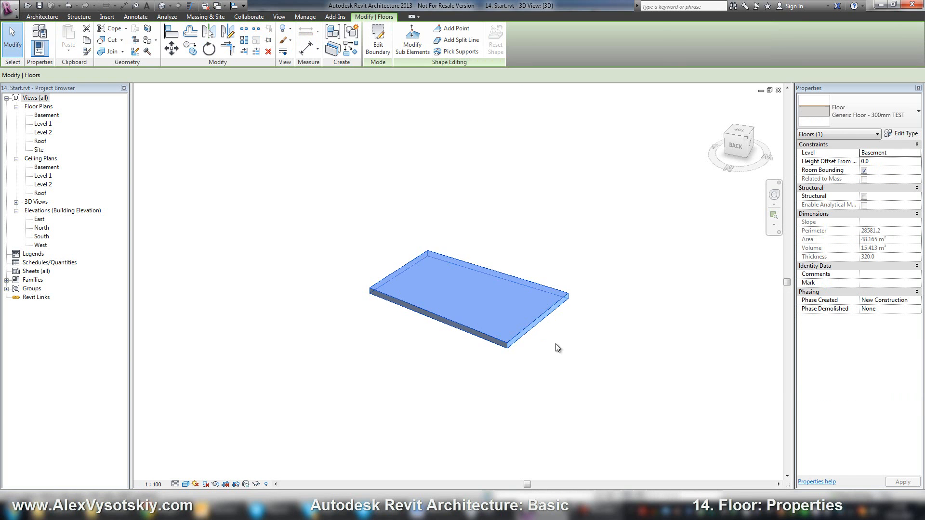
{"action": "key", "text": "Escape"}
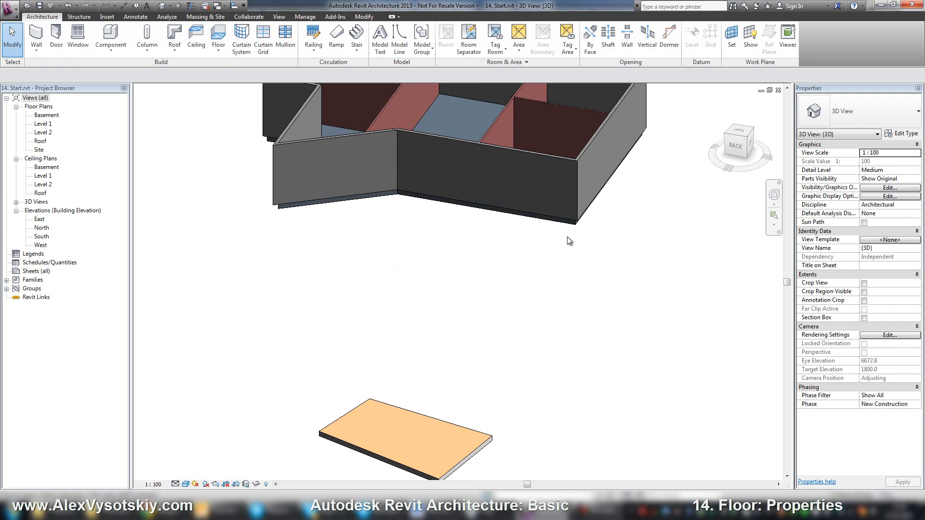